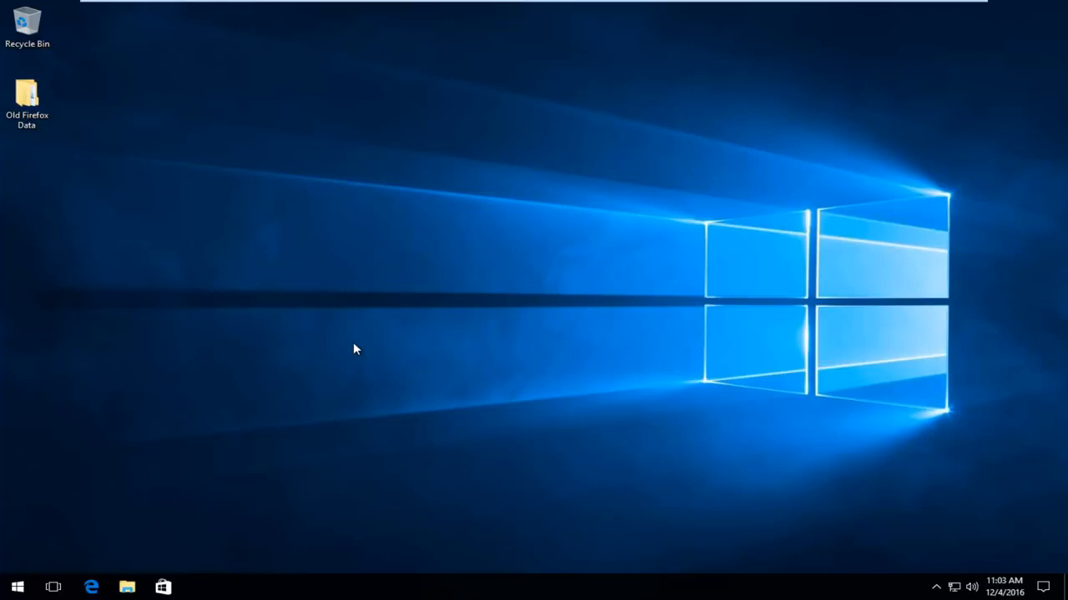
{"action": "mouse_move", "coordinate": [290, 230]}
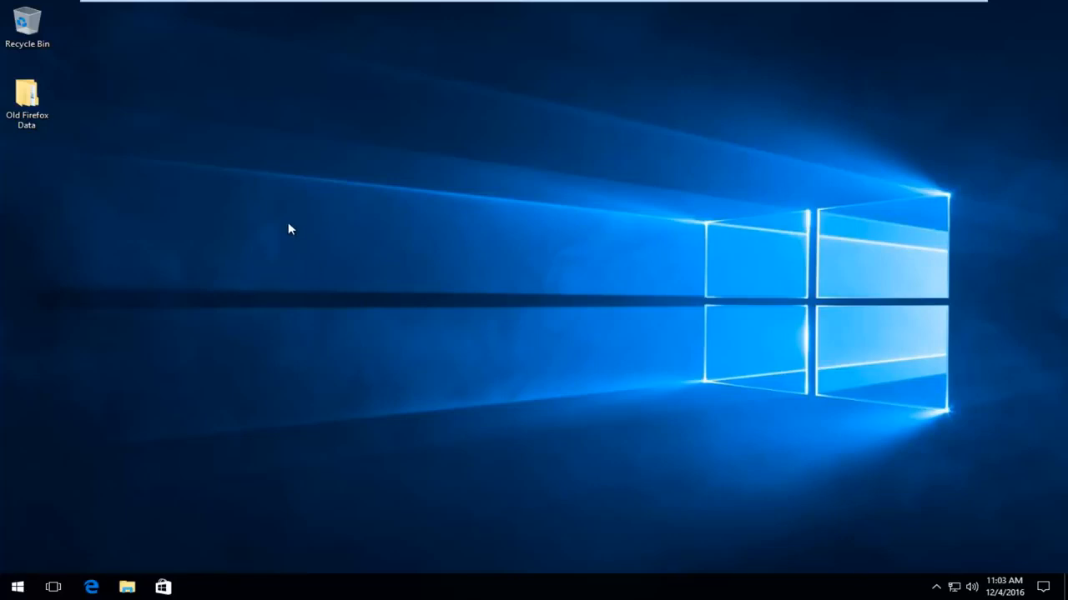
Search the Start menu for 'network and sharing' to surface Network and Sharing Center
{"action": "left_click", "coordinate": [16, 587]}
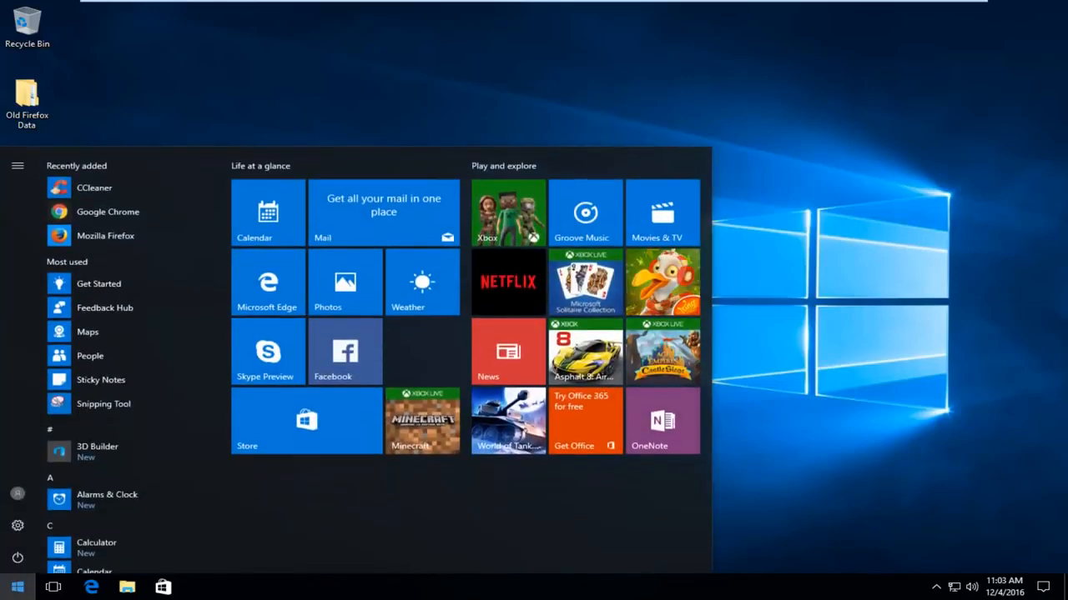
{"action": "type", "text": "network and sharing"}
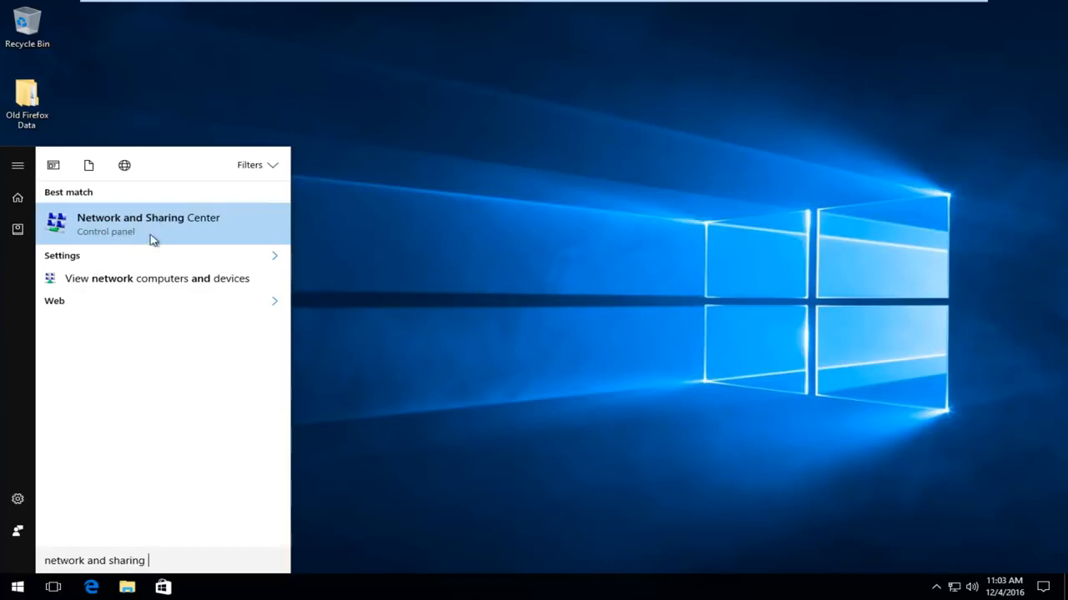
{"action": "mouse_move", "coordinate": [140, 237]}
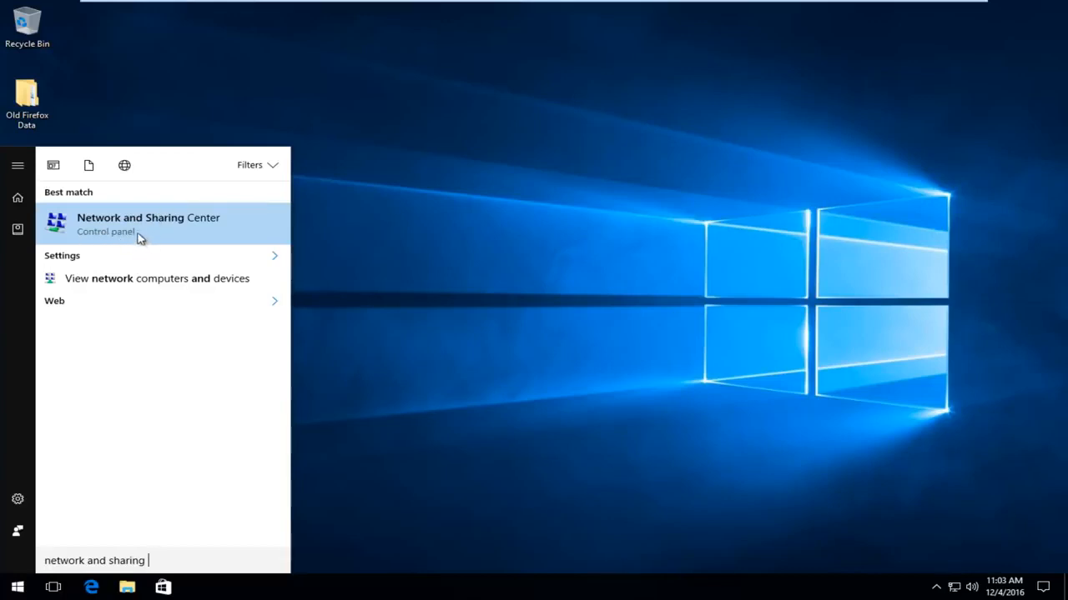
{"action": "mouse_move", "coordinate": [117, 225]}
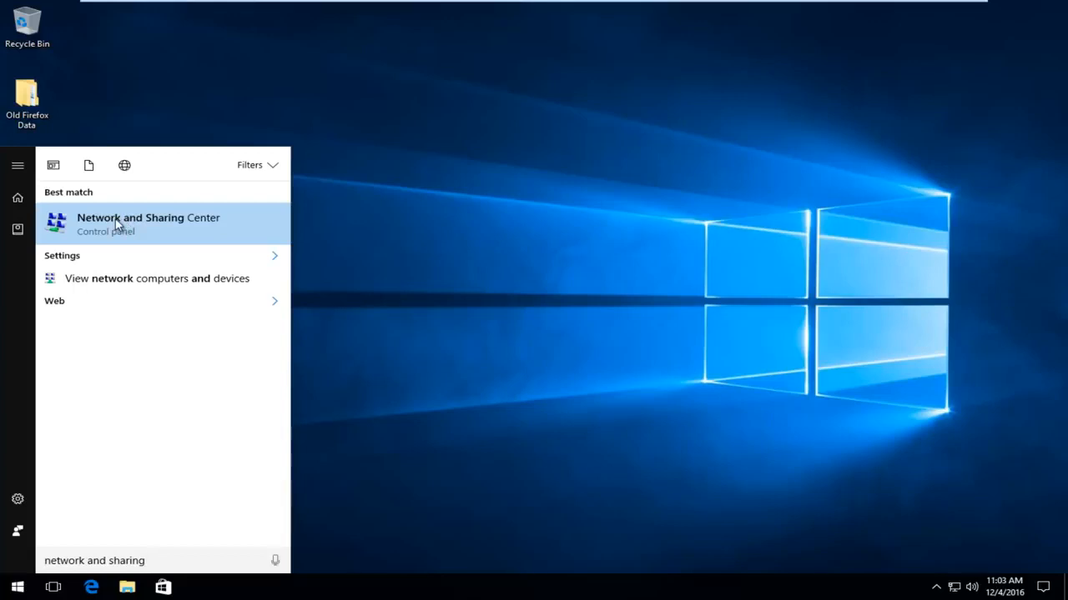
Reach the Ethernet0 Status window from Network and Sharing Center's Connections link
{"action": "left_click", "coordinate": [147, 224]}
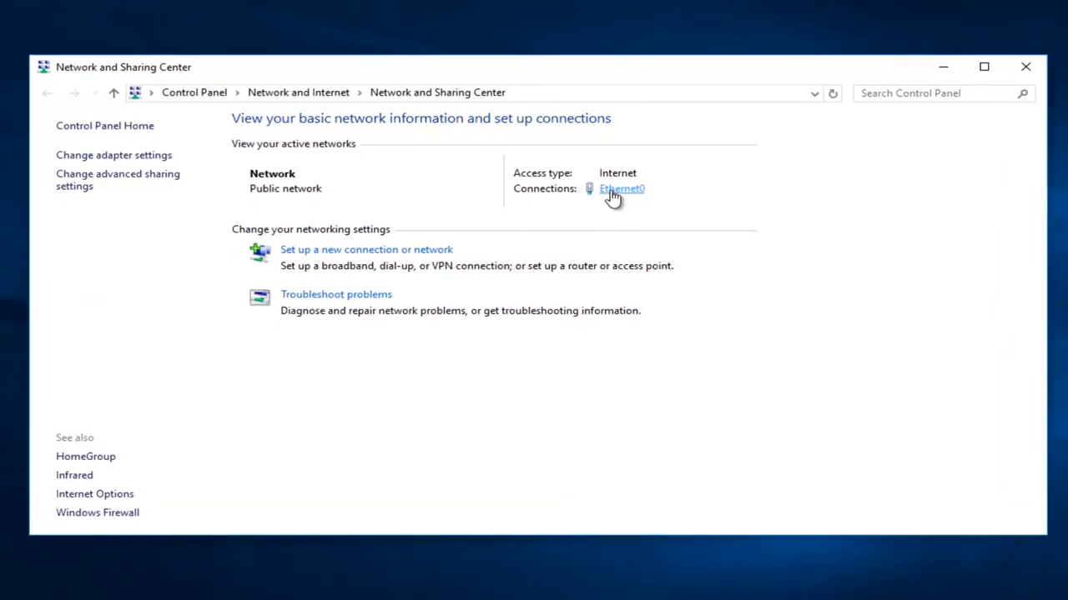
{"action": "mouse_move", "coordinate": [614, 206]}
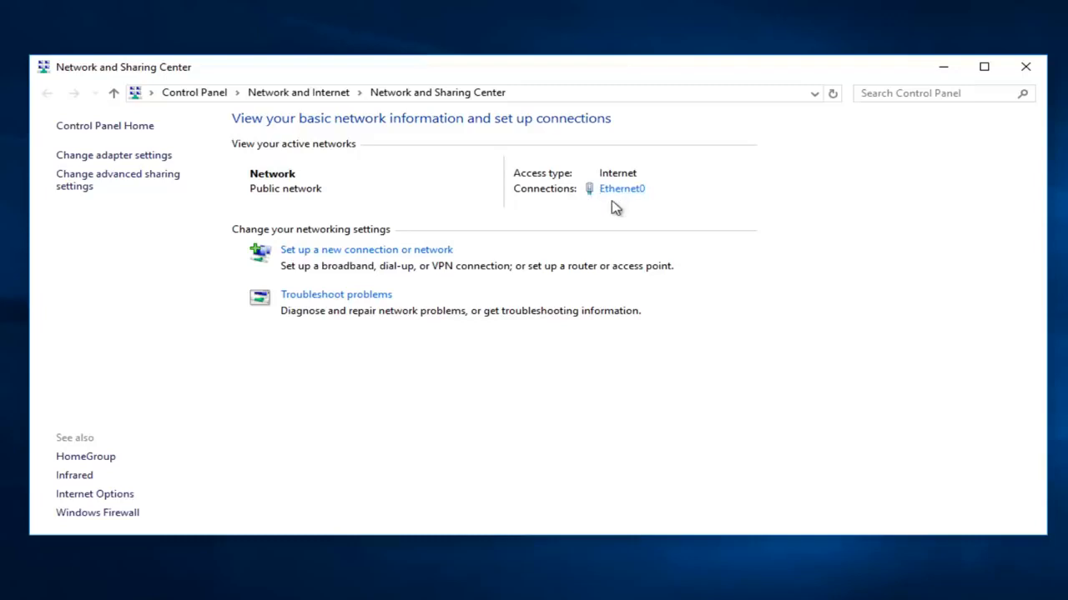
{"action": "left_click", "coordinate": [621, 187]}
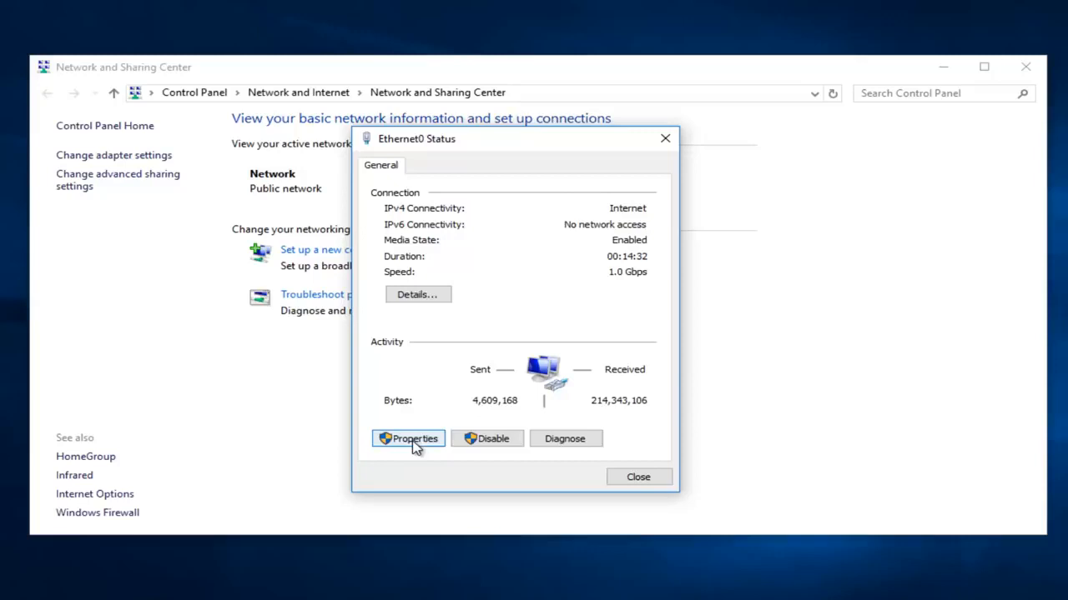
Bring up Ethernet0 Properties and select Internet Protocol Version 4 (TCP/IPv4)
{"action": "left_click", "coordinate": [407, 439]}
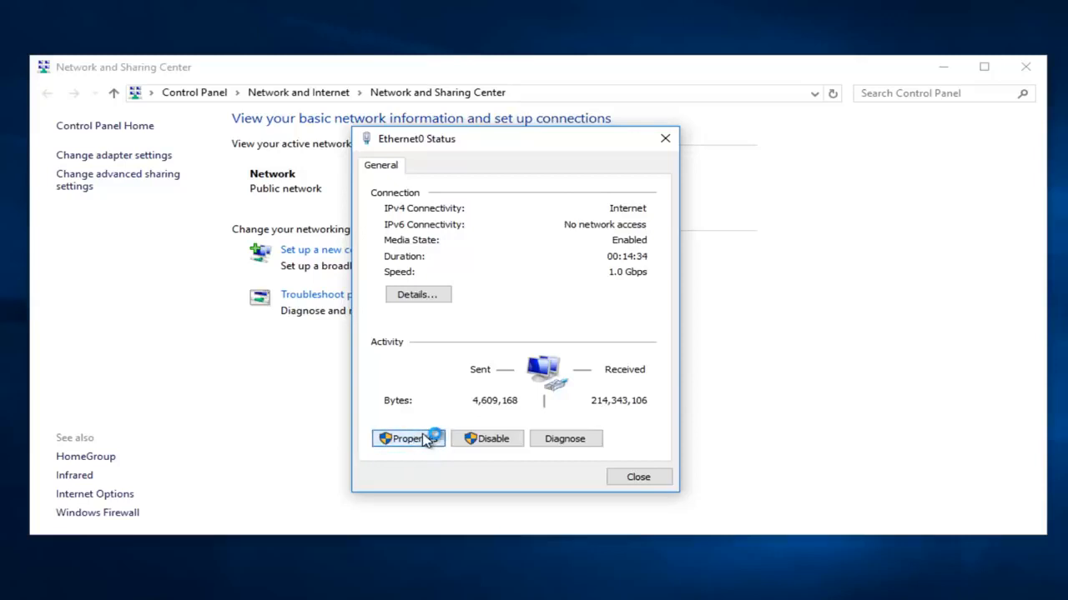
{"action": "left_click", "coordinate": [407, 438]}
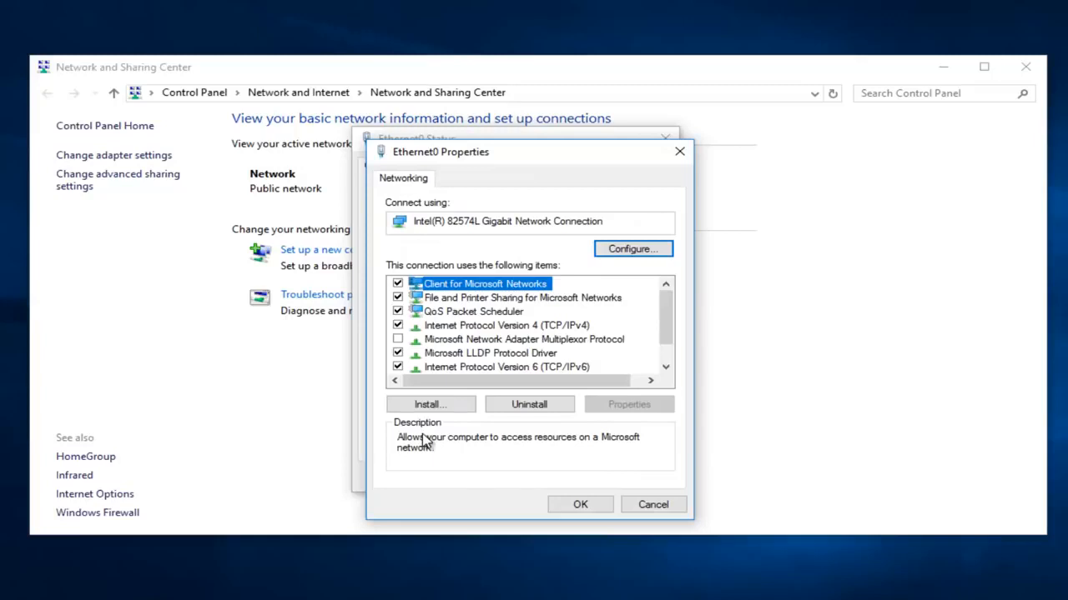
{"action": "mouse_move", "coordinate": [441, 330]}
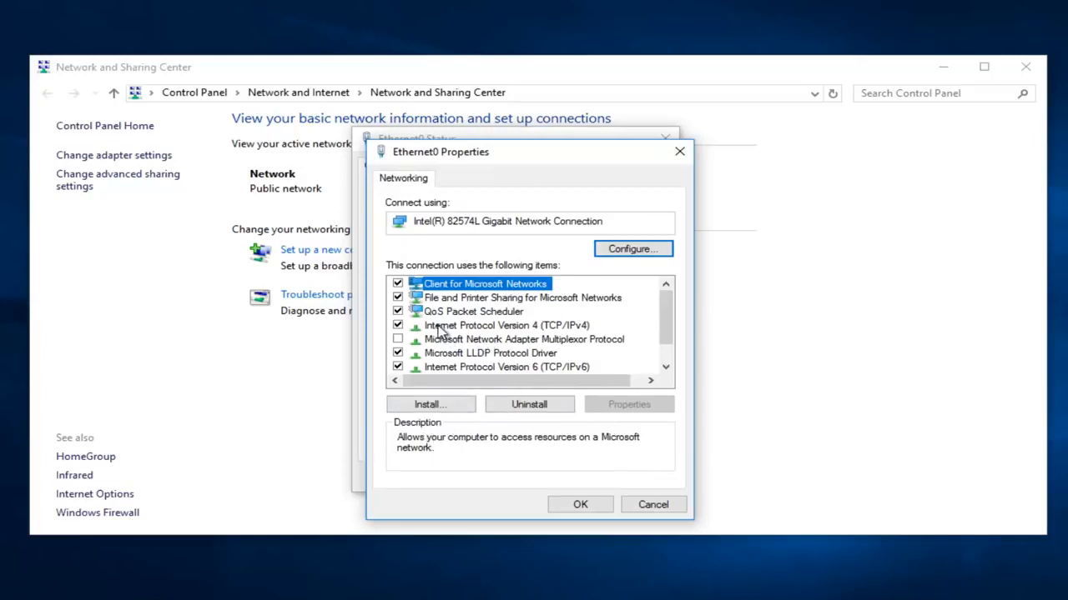
{"action": "mouse_move", "coordinate": [503, 335]}
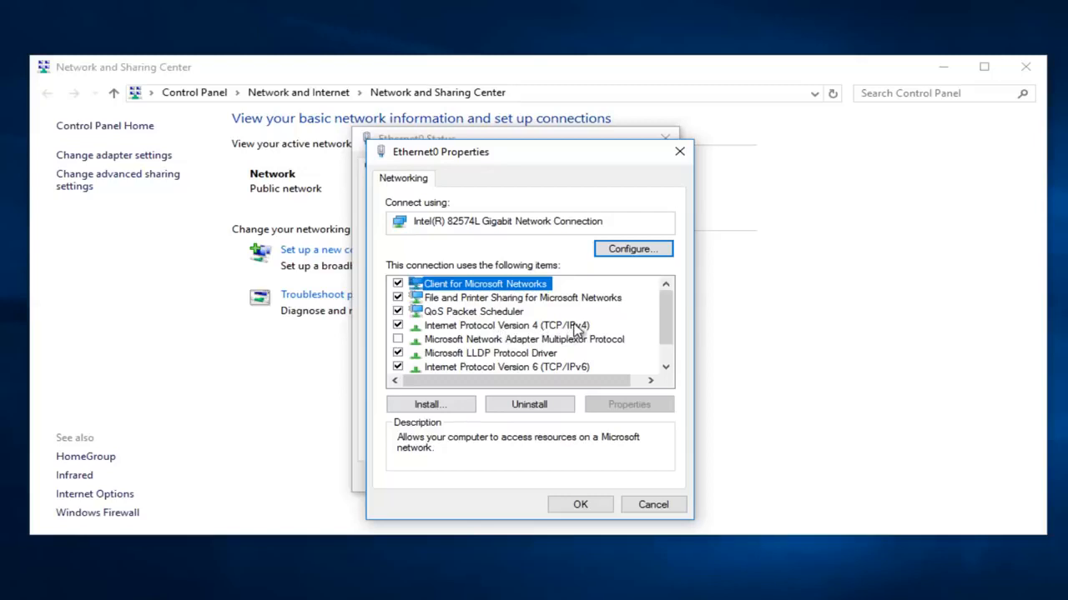
{"action": "left_click", "coordinate": [507, 325]}
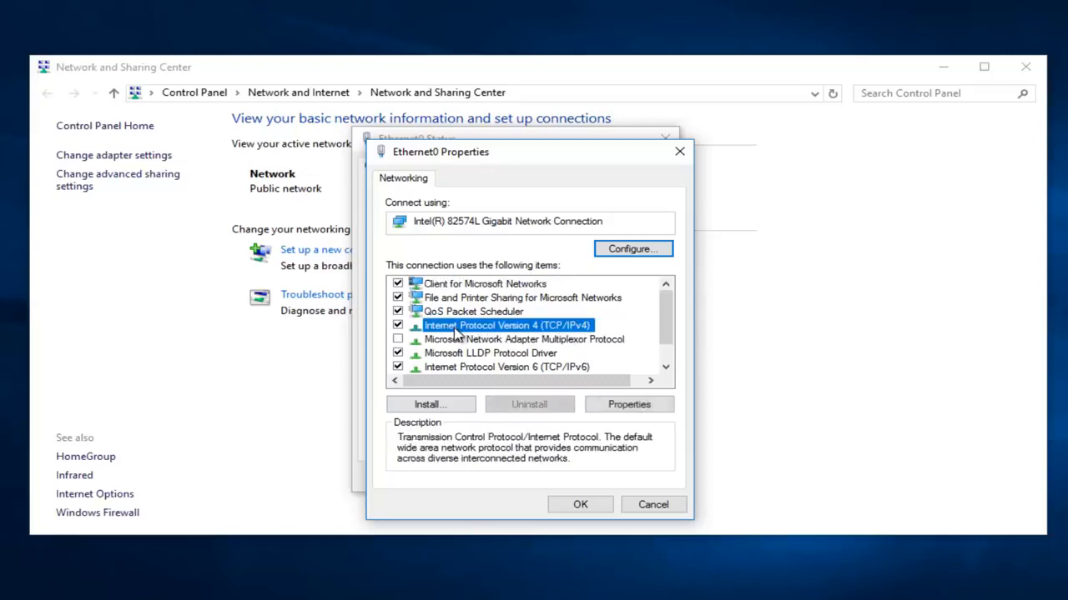
Set IPv4 to manual DNS with preferred 8.8.8.8 and alternate 8.8.4.4, and confirm
{"action": "left_click", "coordinate": [628, 404]}
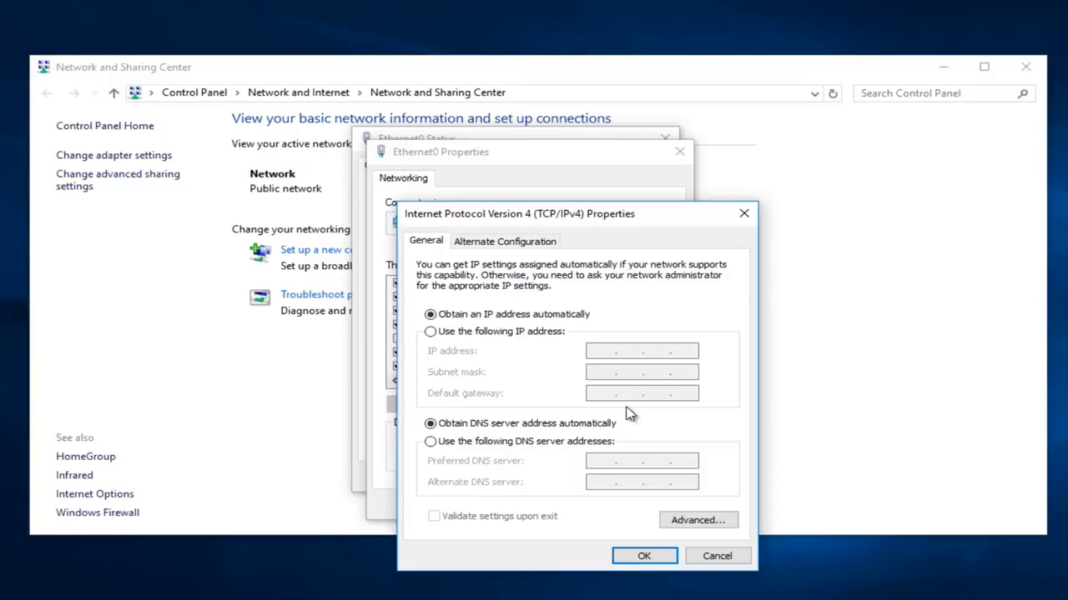
{"action": "mouse_move", "coordinate": [630, 414]}
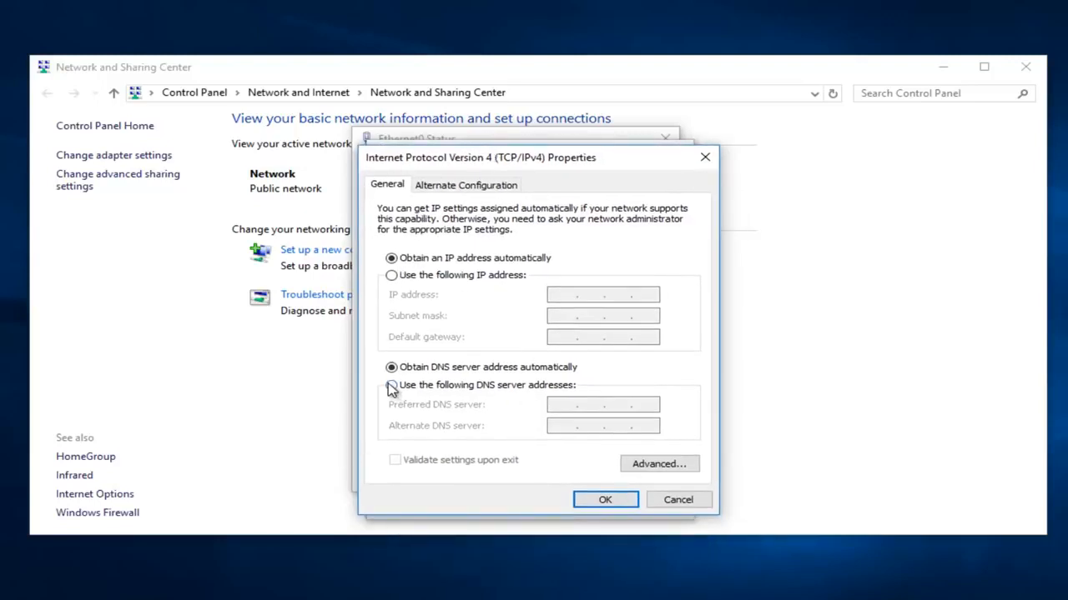
{"action": "left_click", "coordinate": [391, 384]}
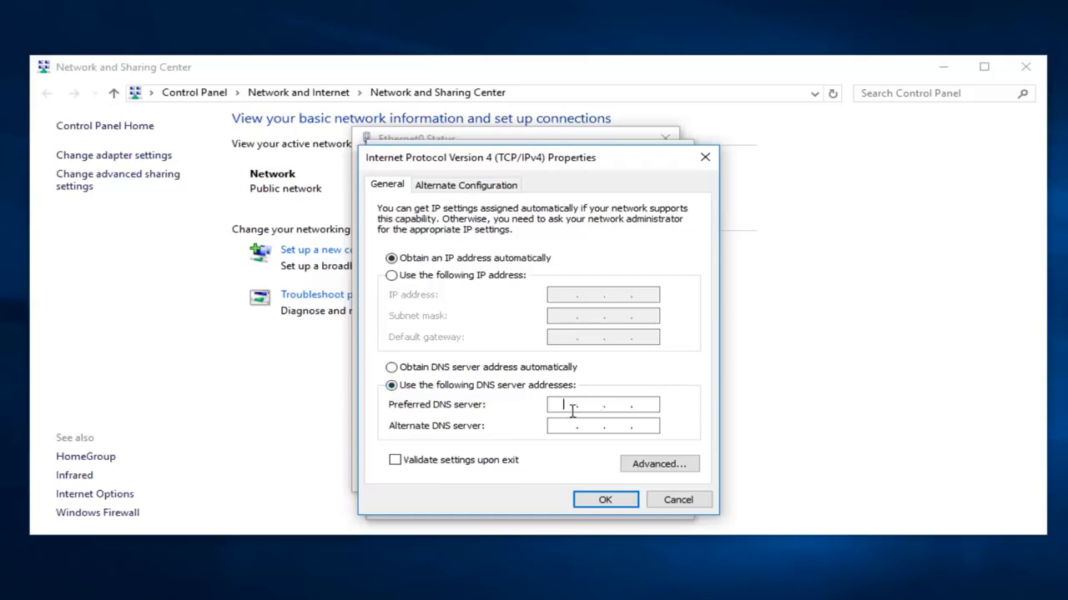
{"action": "type", "text": "8 . . ."}
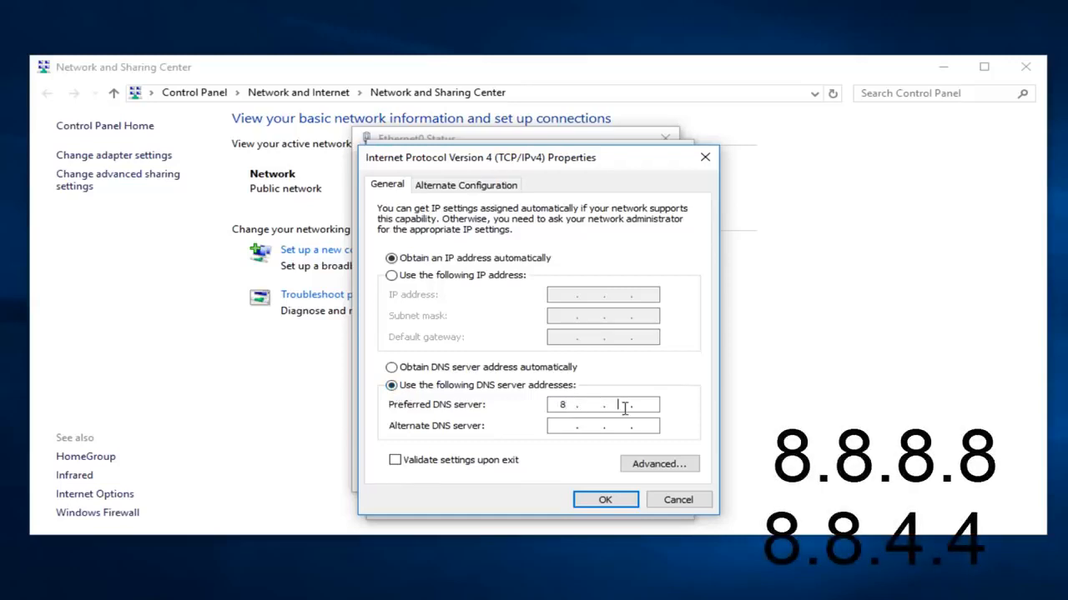
{"action": "mouse_move", "coordinate": [597, 417]}
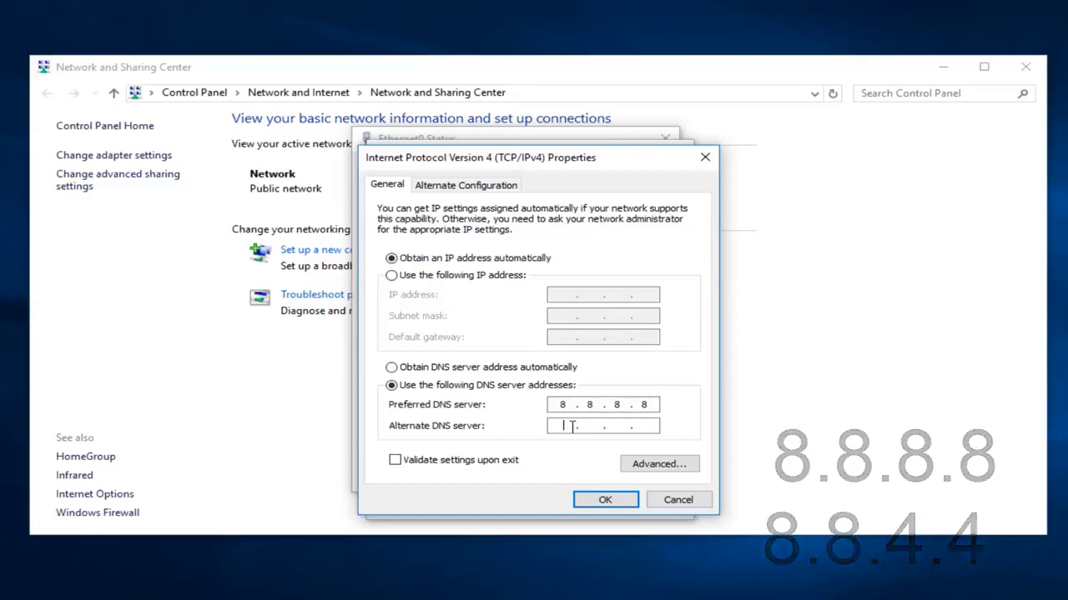
{"action": "type", "text": "8.8"}
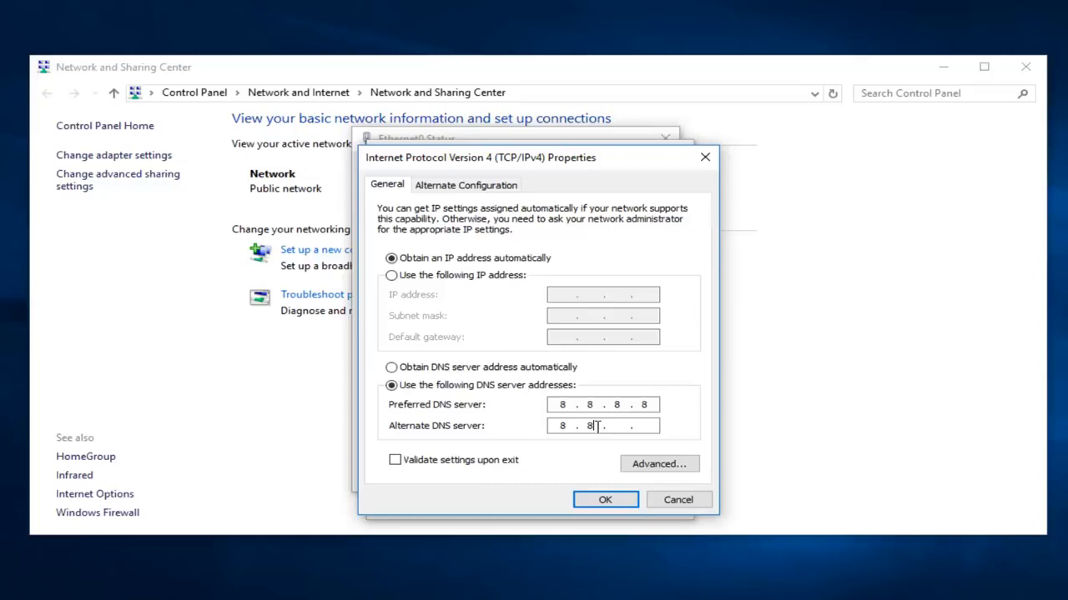
{"action": "type", "text": "4.4"}
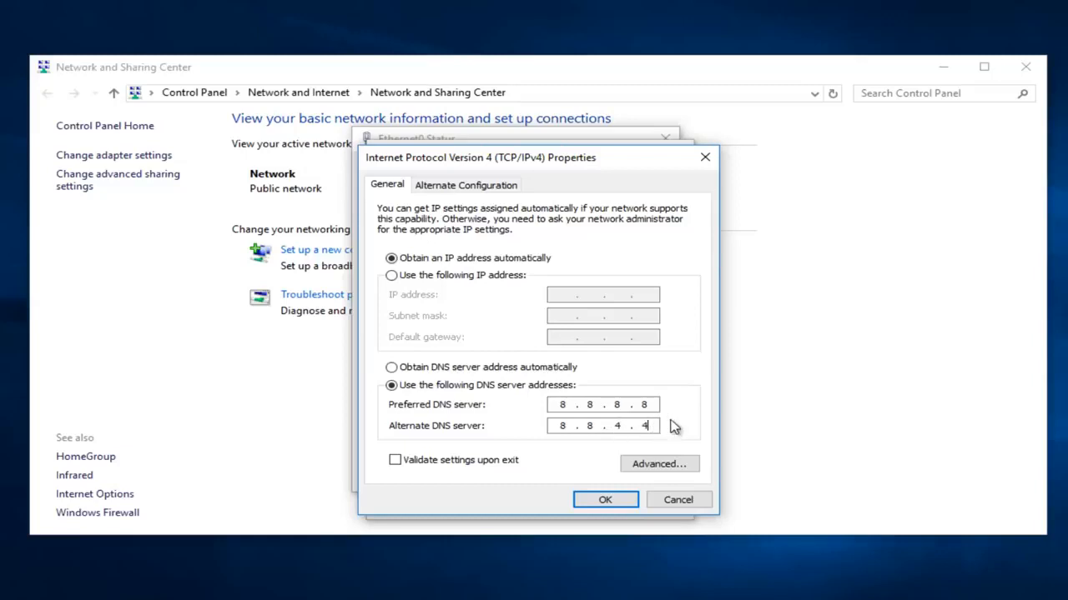
{"action": "mouse_move", "coordinate": [661, 427]}
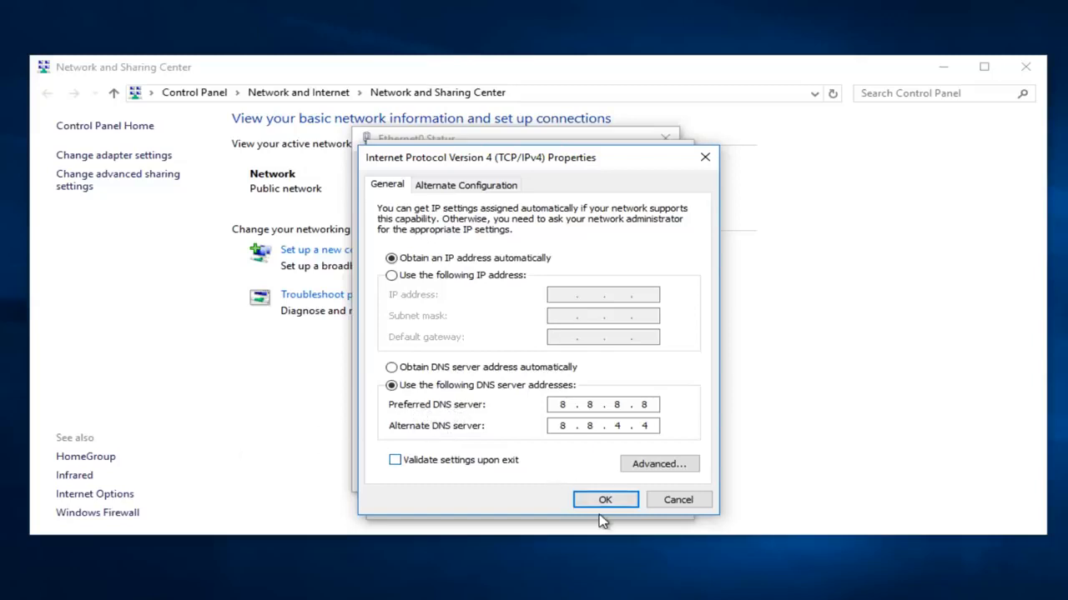
{"action": "left_click", "coordinate": [604, 500]}
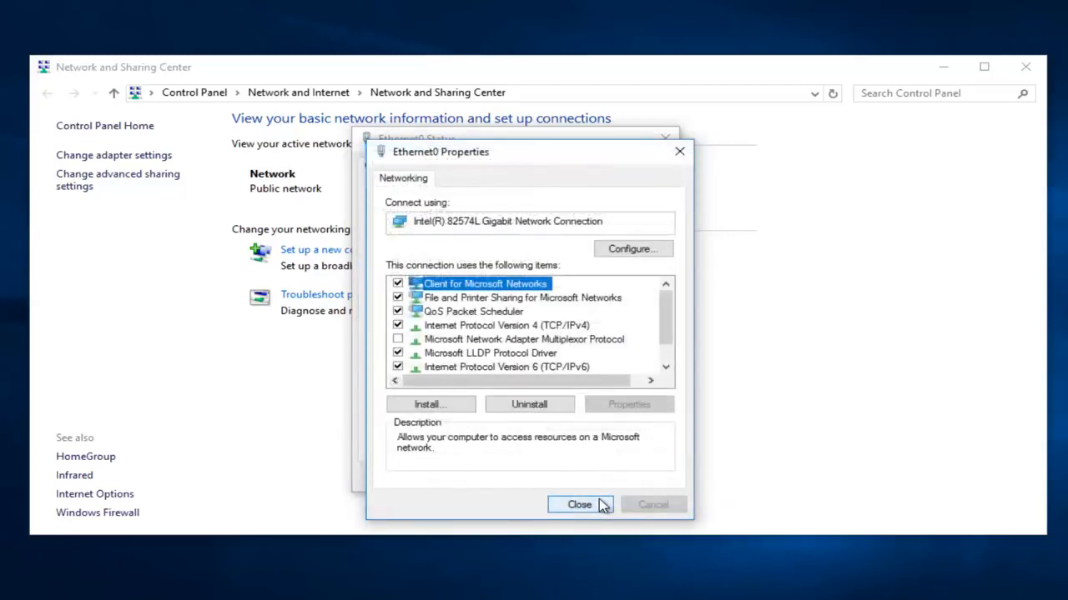
{"action": "mouse_move", "coordinate": [584, 521]}
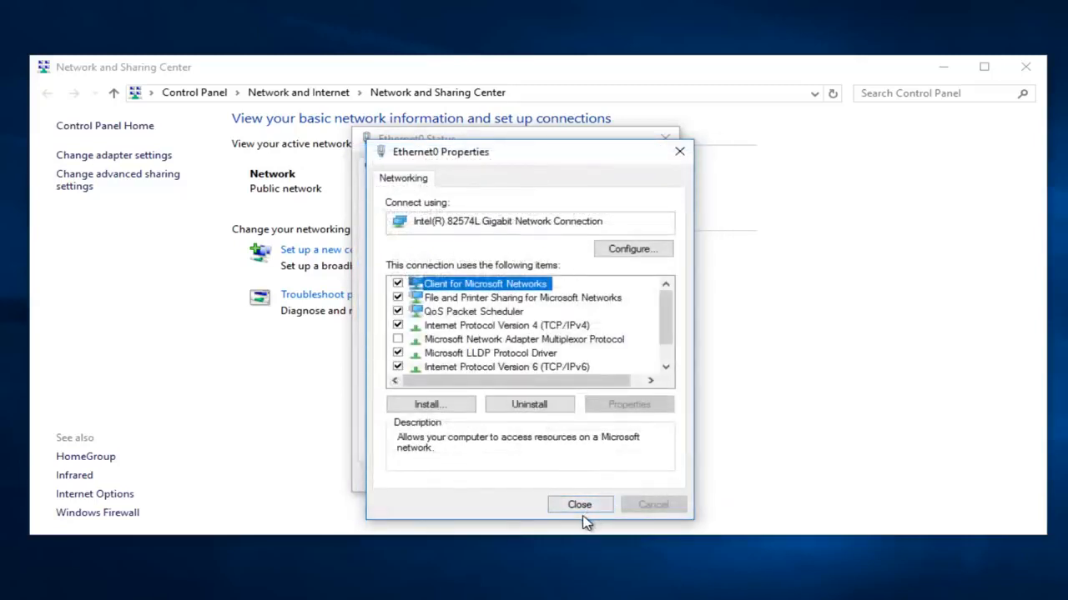
Close the Ethernet0 Properties window, returning to the desktop
{"action": "left_click", "coordinate": [579, 504]}
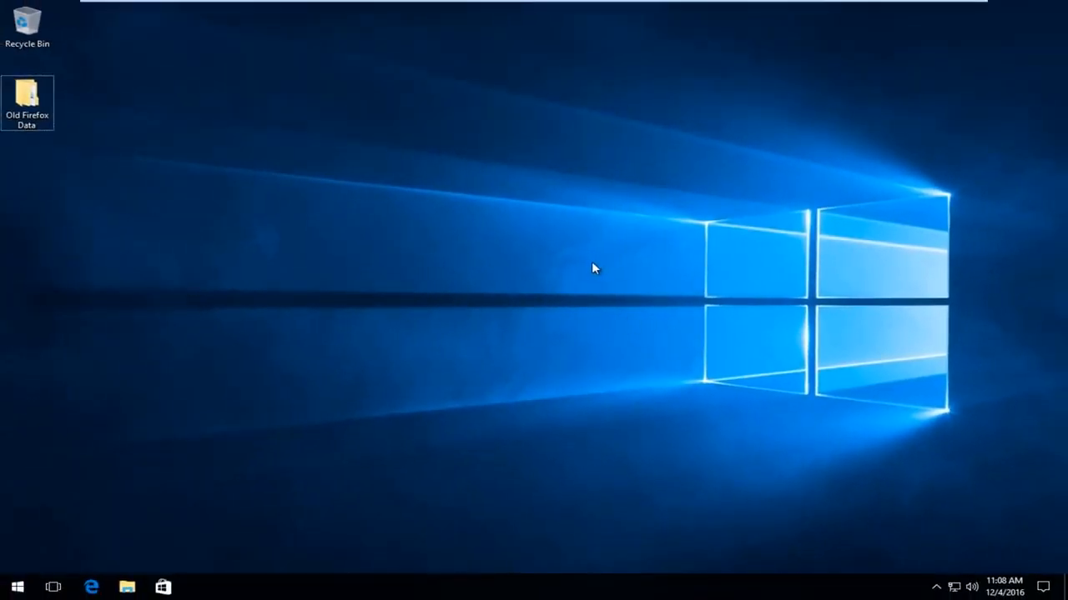
{"action": "mouse_move", "coordinate": [584, 265]}
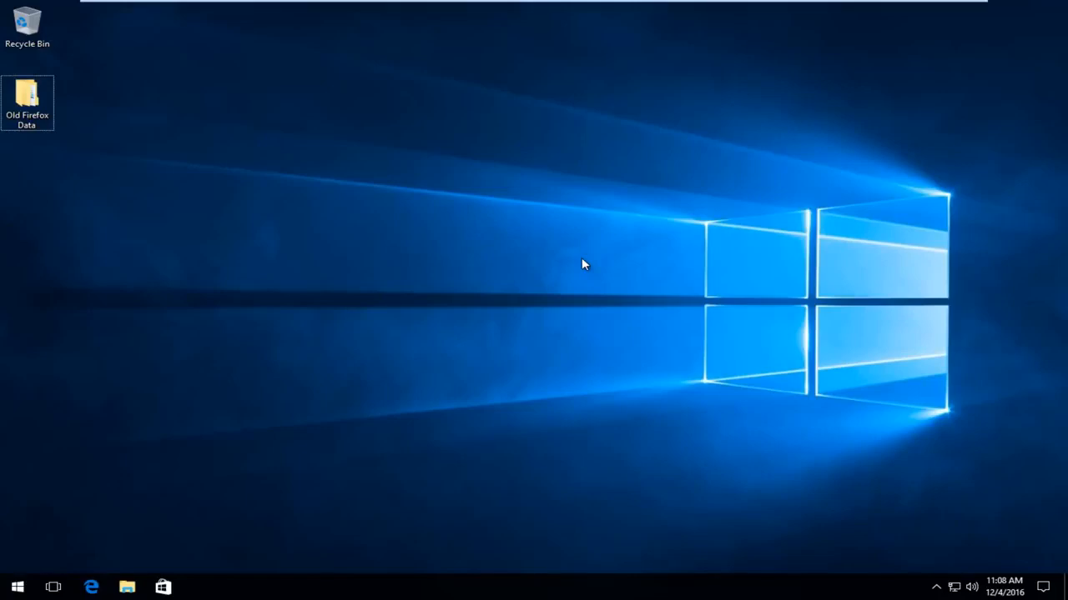